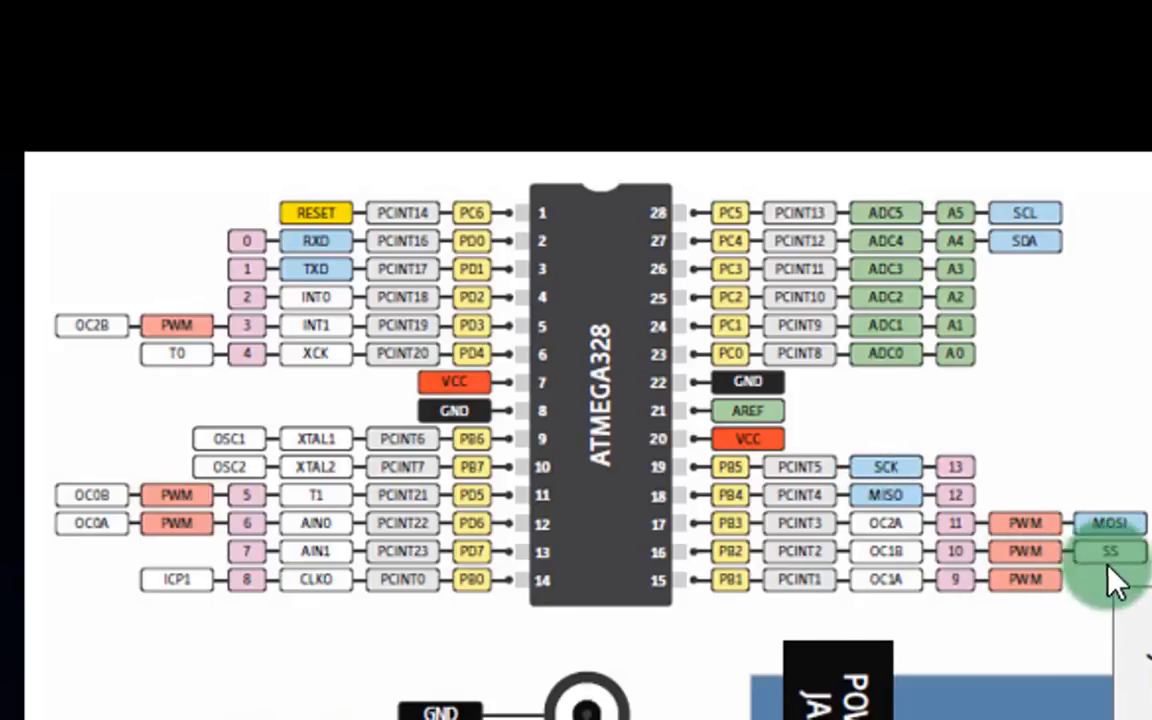
pyautogui.moveTo(944, 180)
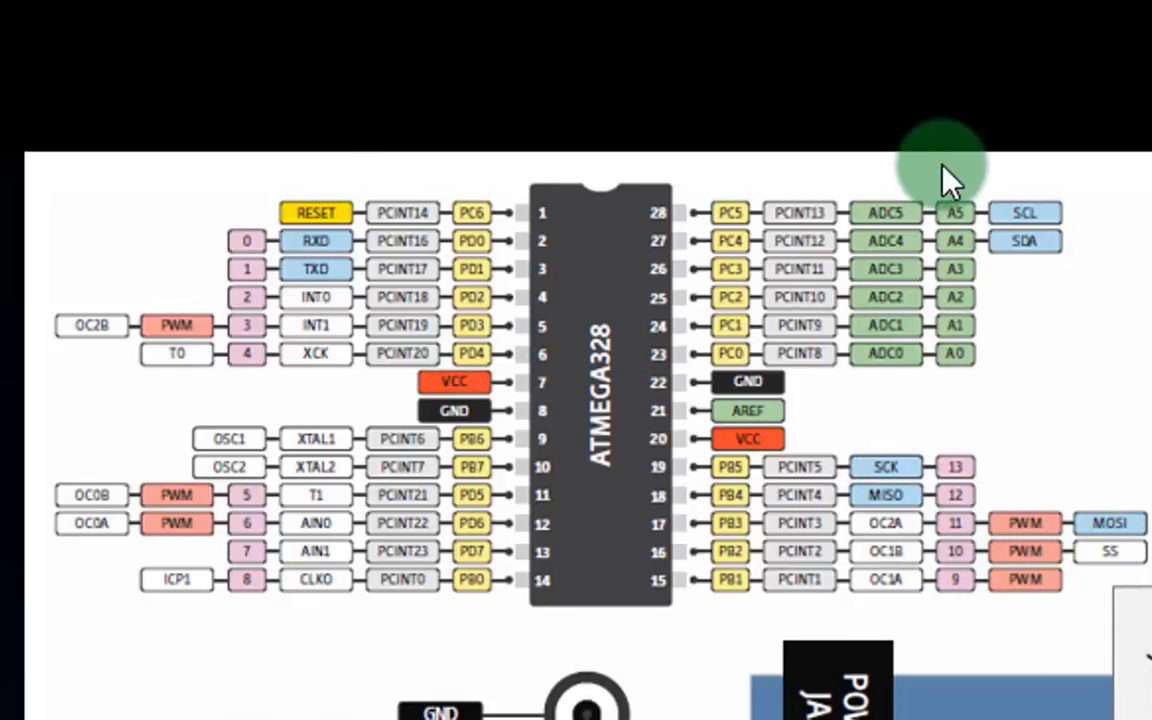